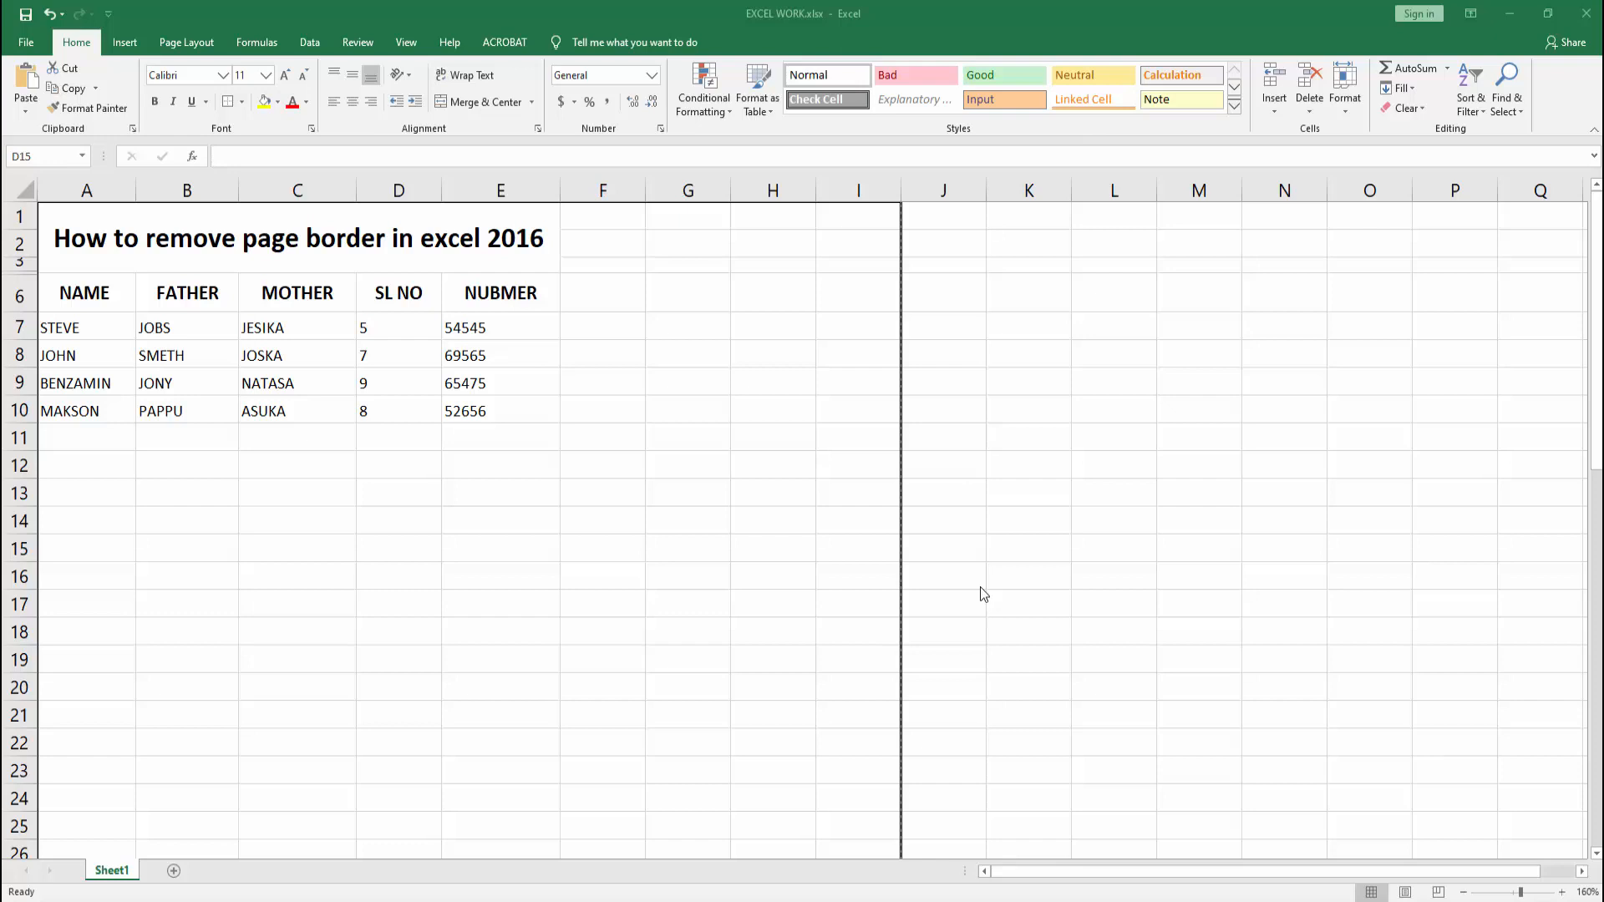
Open the print preview to view the table's thick page border.
left_click(602, 327)
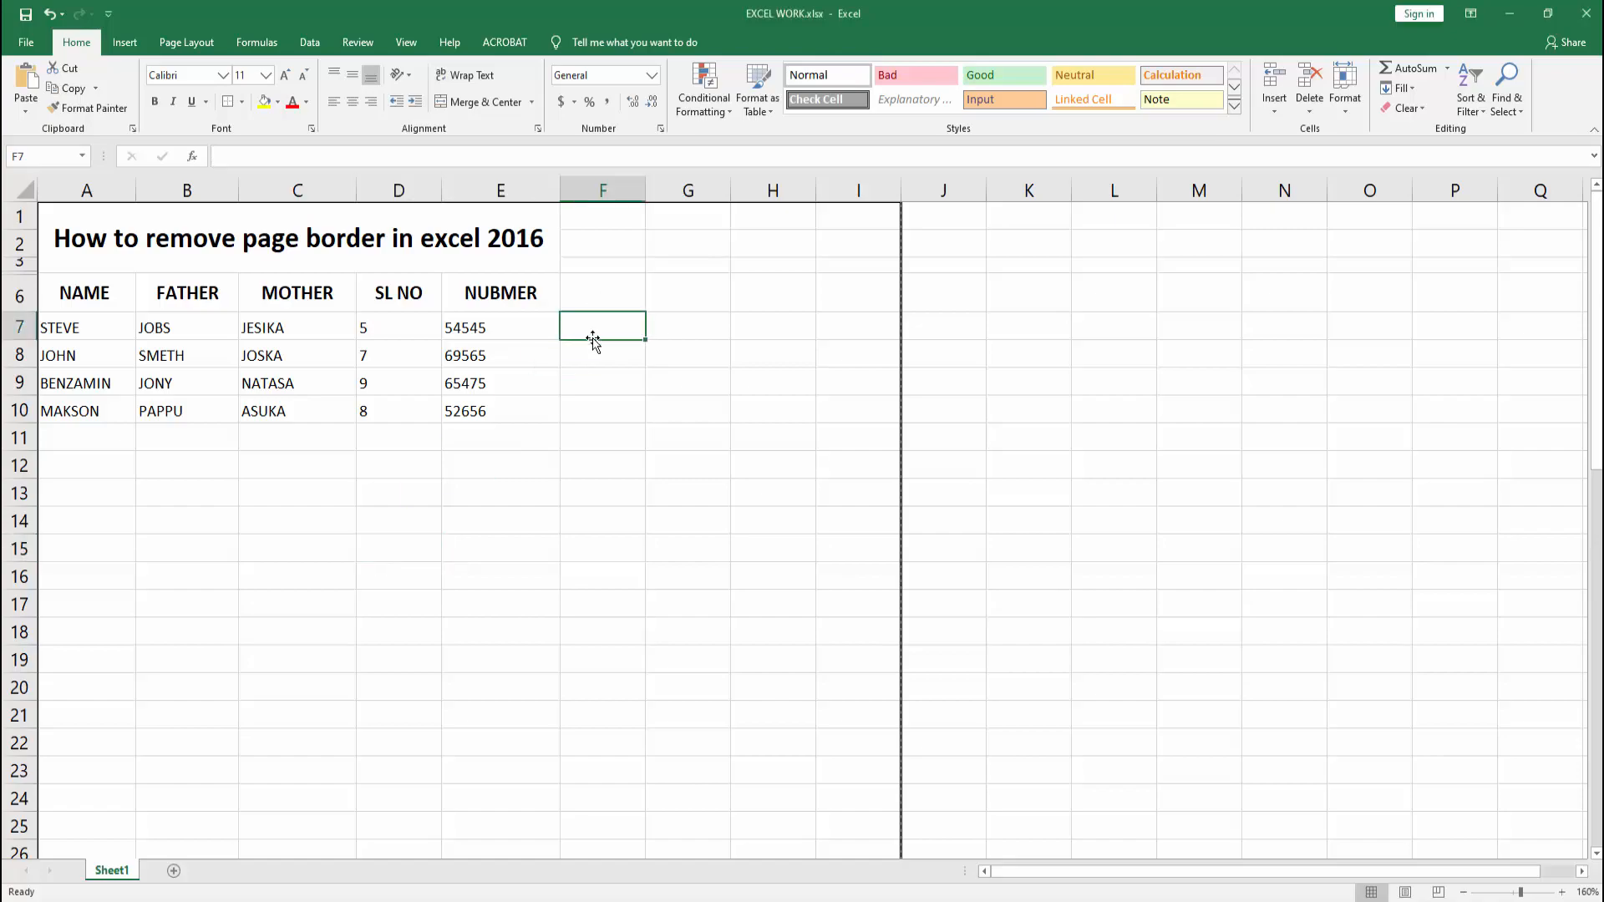
left_click(24, 42)
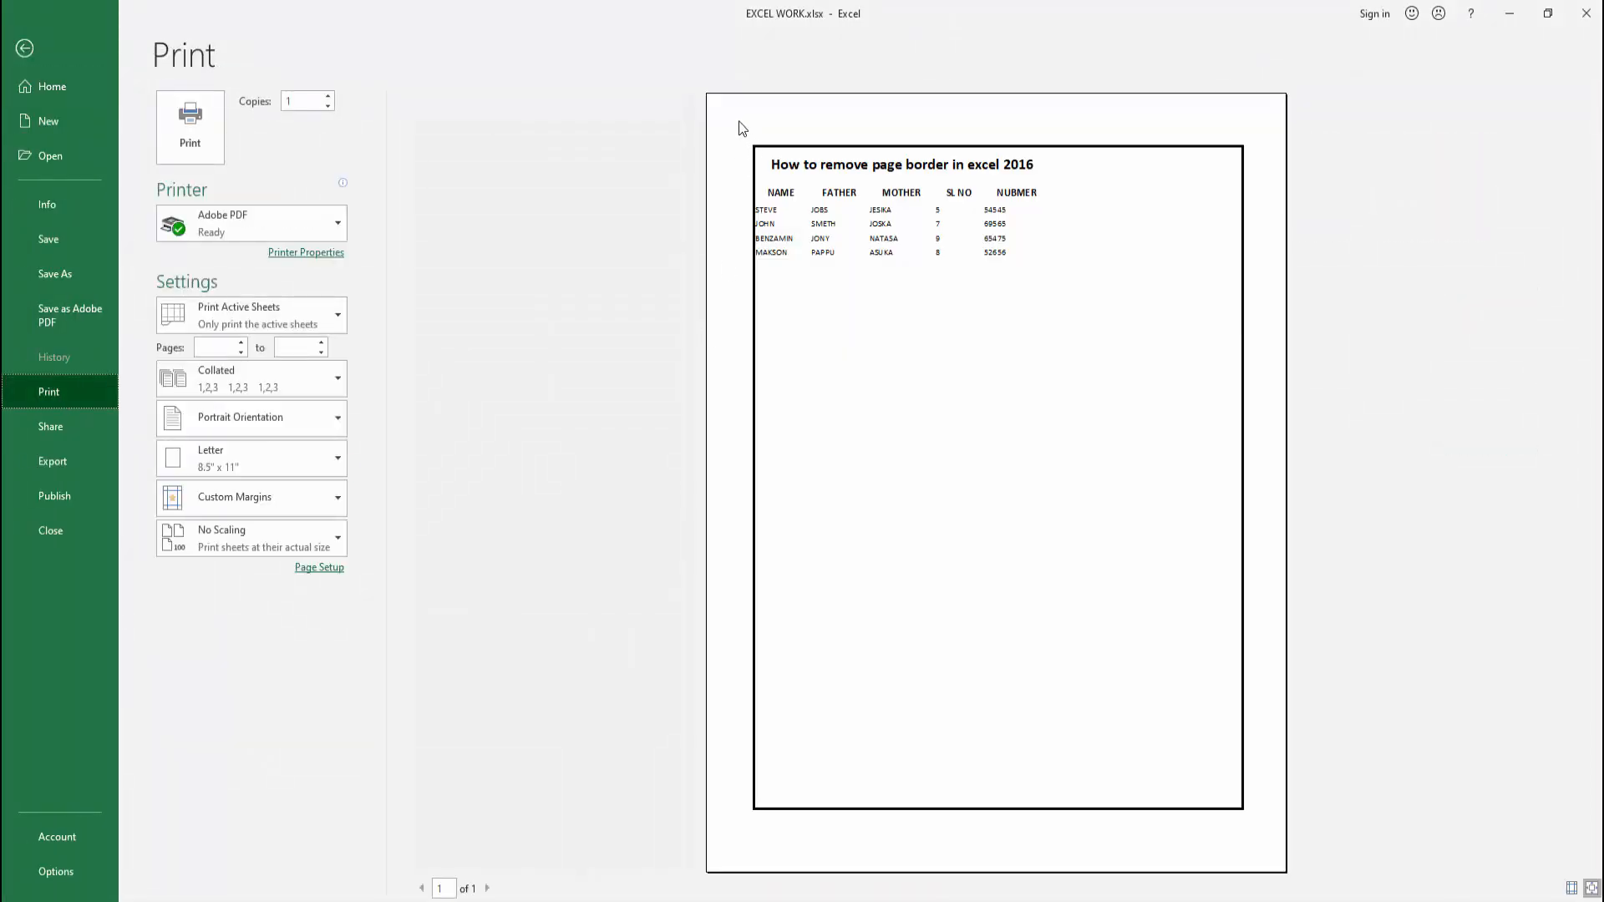
mouse_move(747, 124)
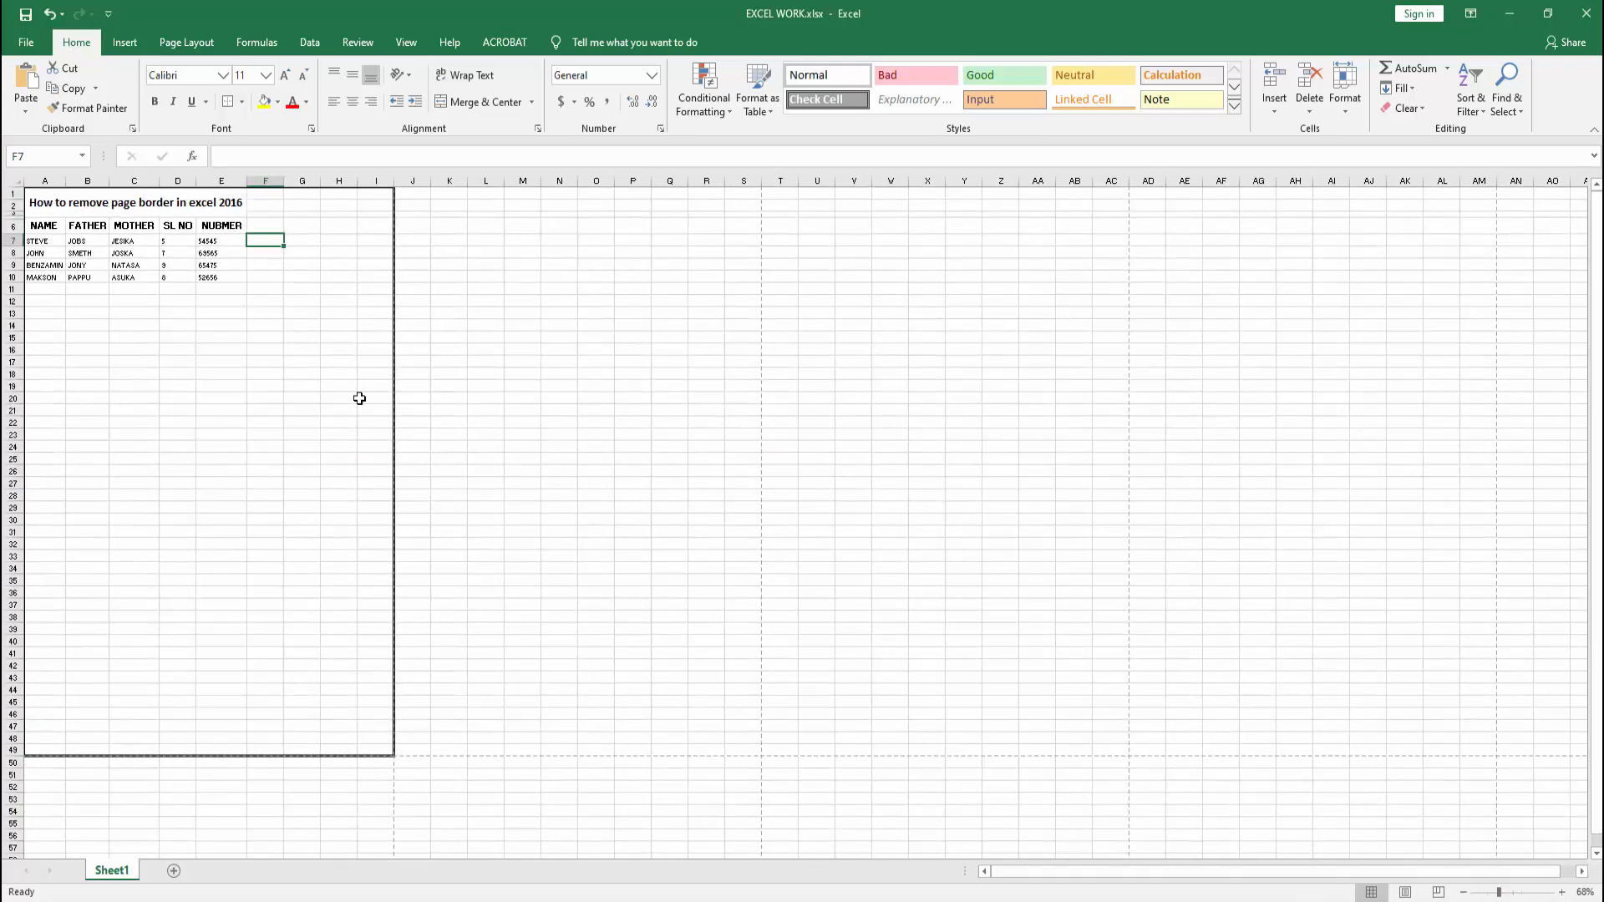
Select A1:I49 and apply No Border to clear the thick outline.
left_click_drag(44, 201, 318, 546)
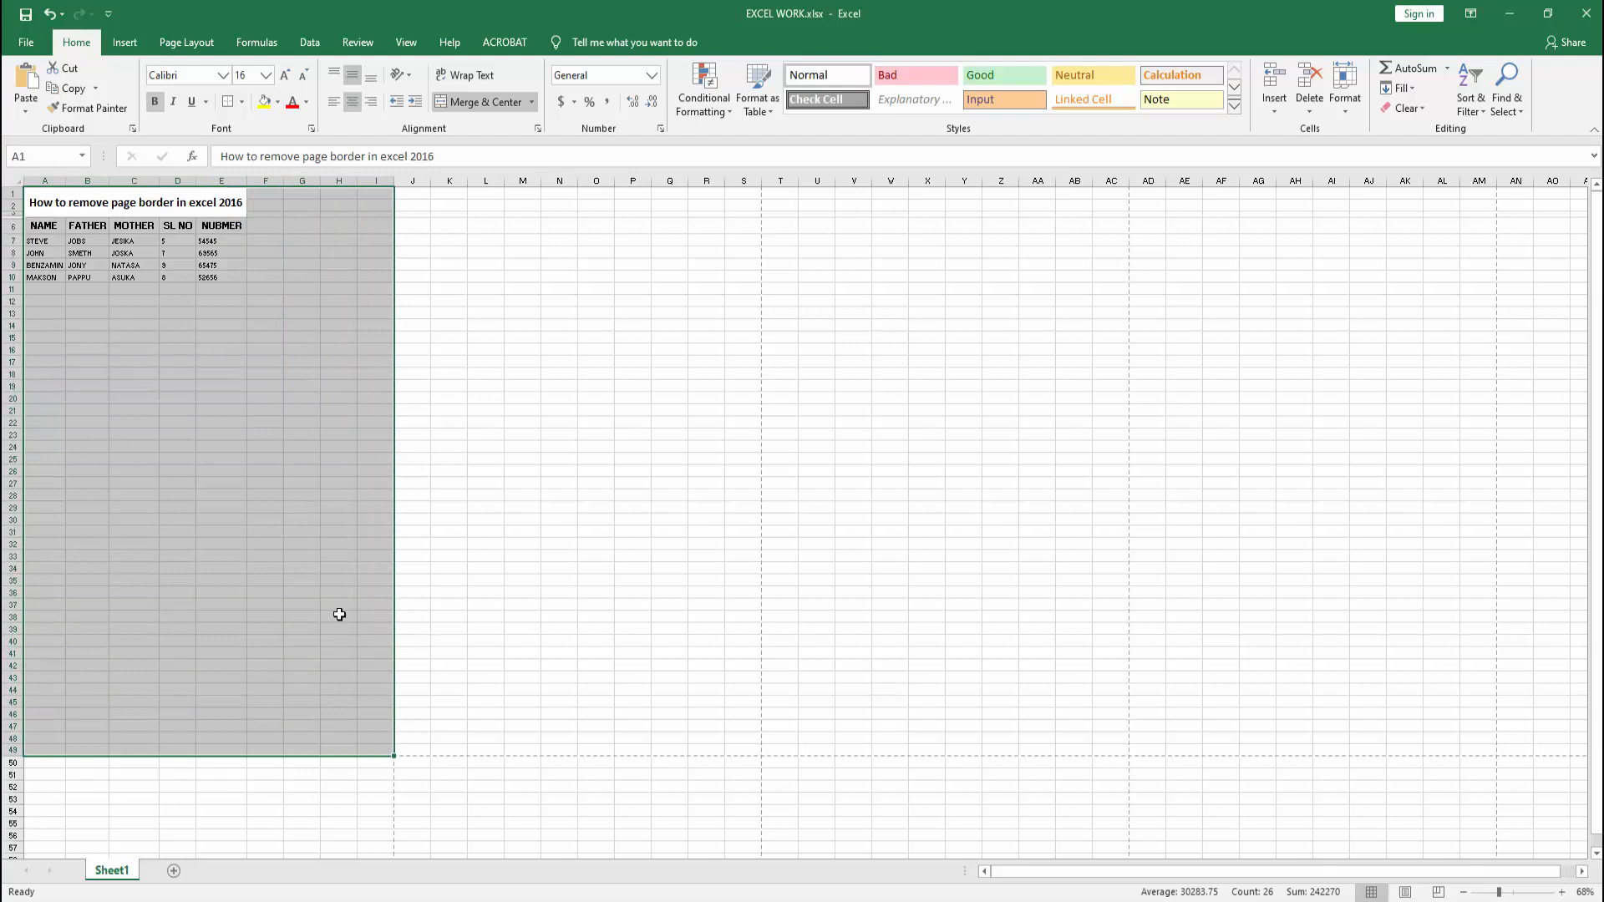
left_click(244, 101)
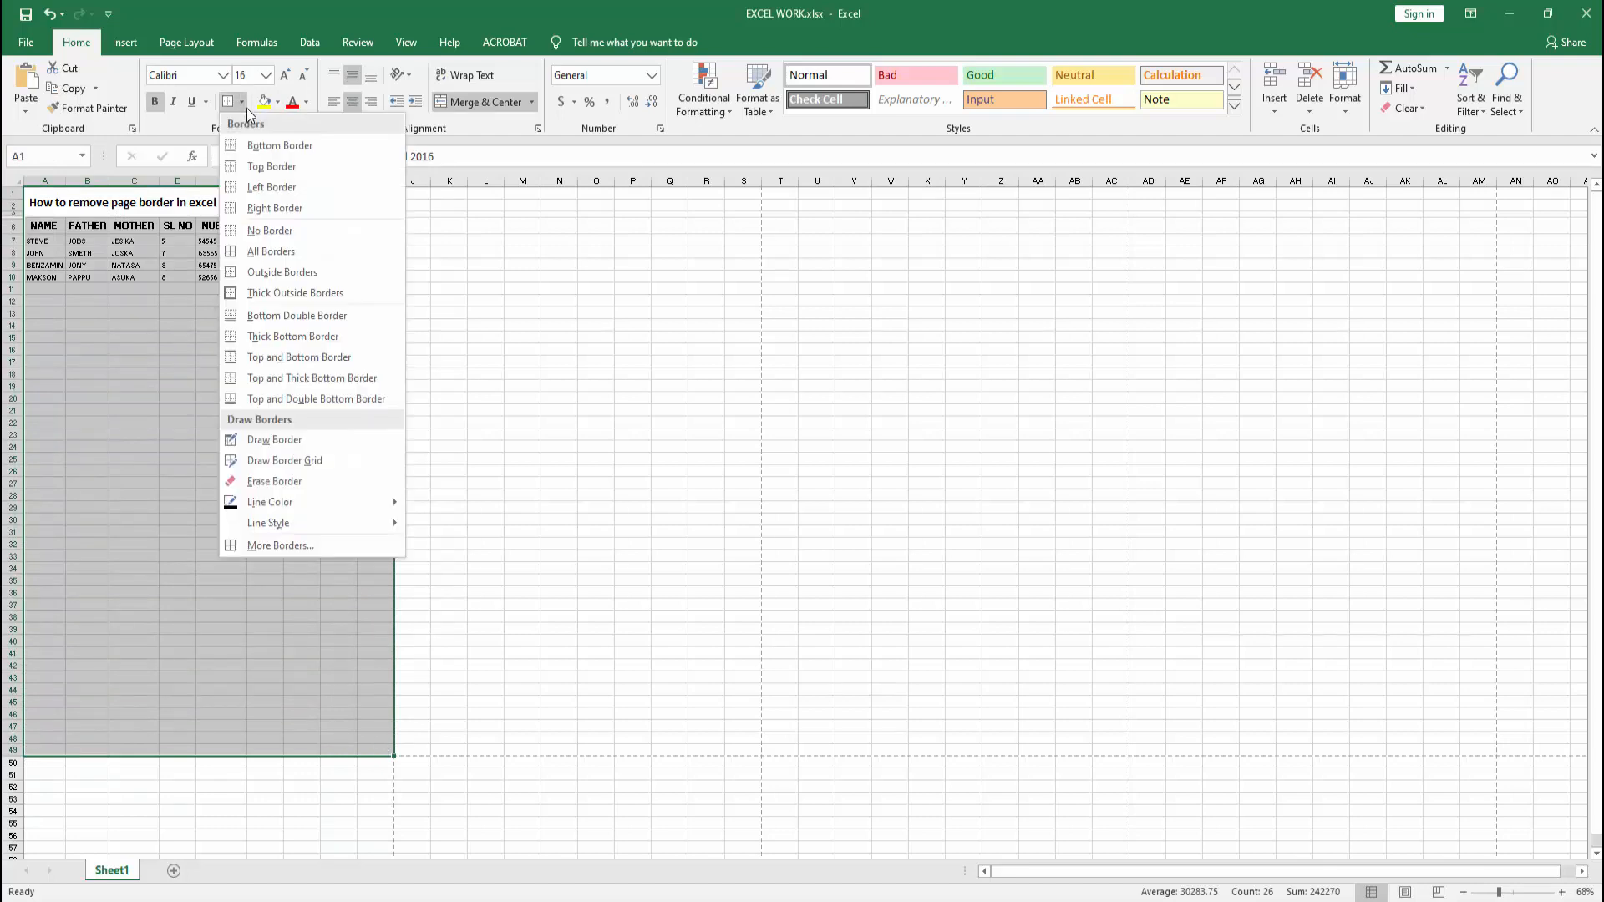
left_click(269, 229)
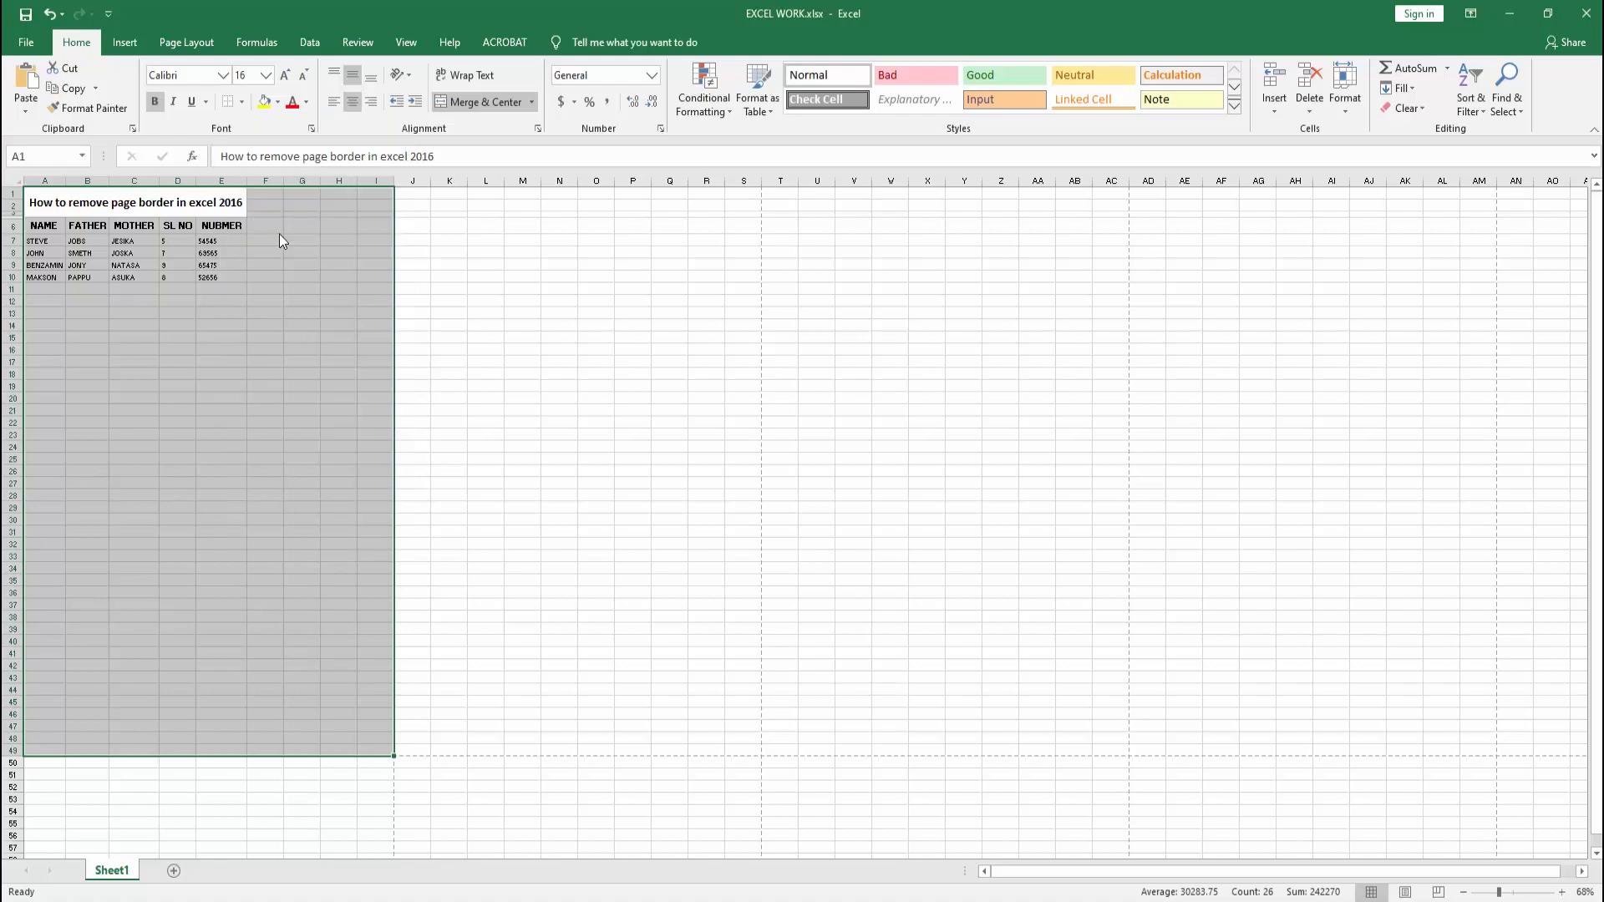
Reopen the print preview to confirm the table prints without a border.
left_click(24, 41)
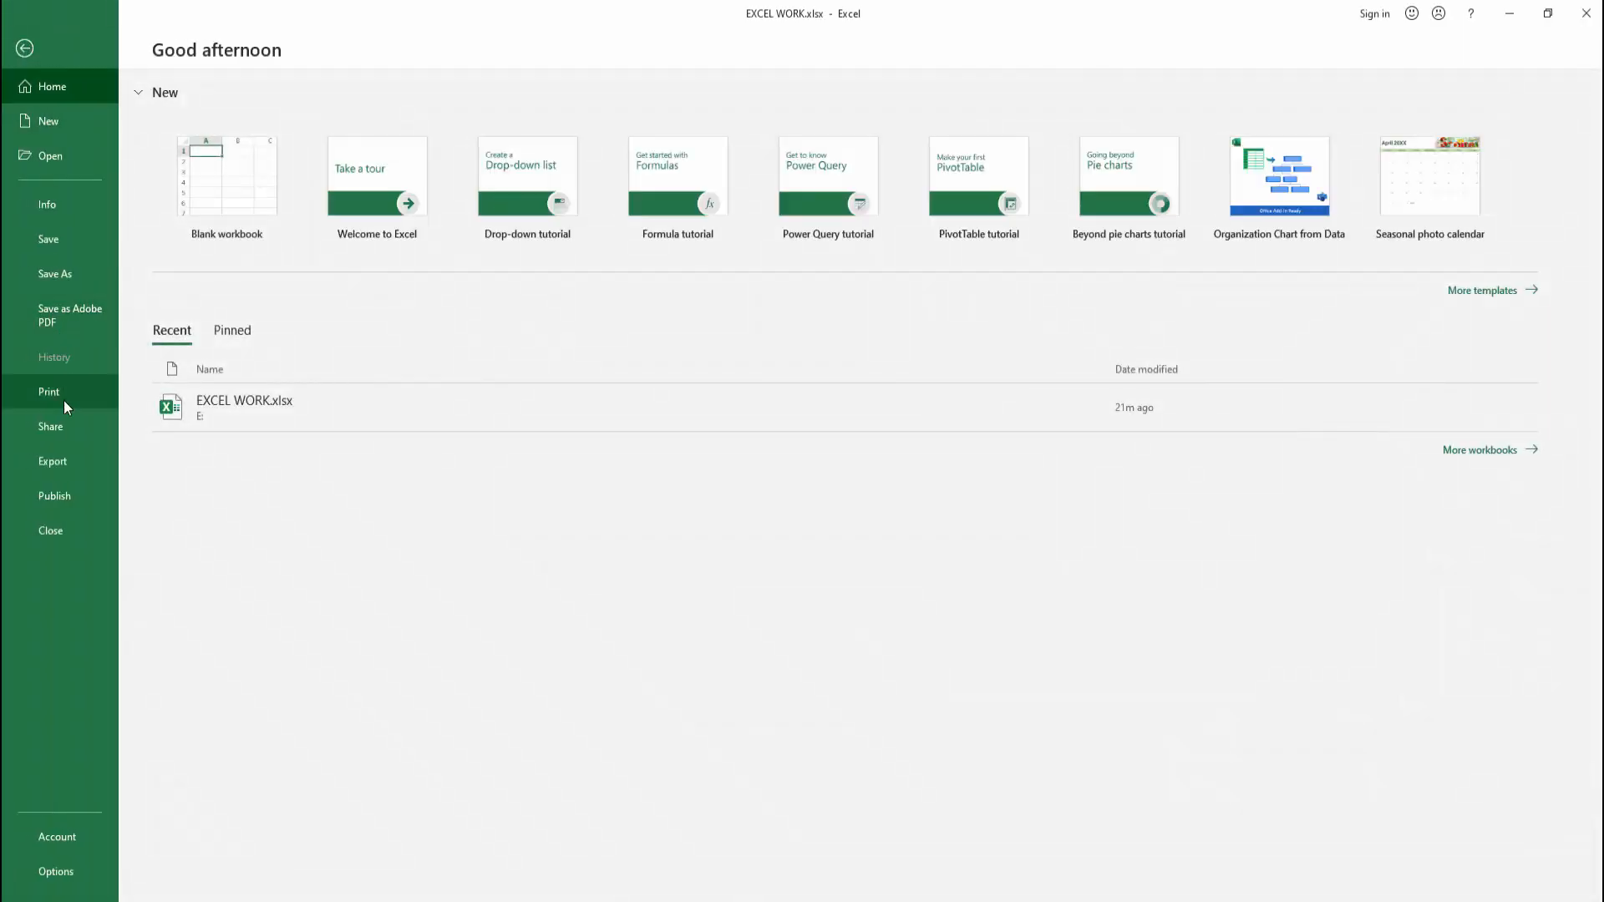
left_click(49, 392)
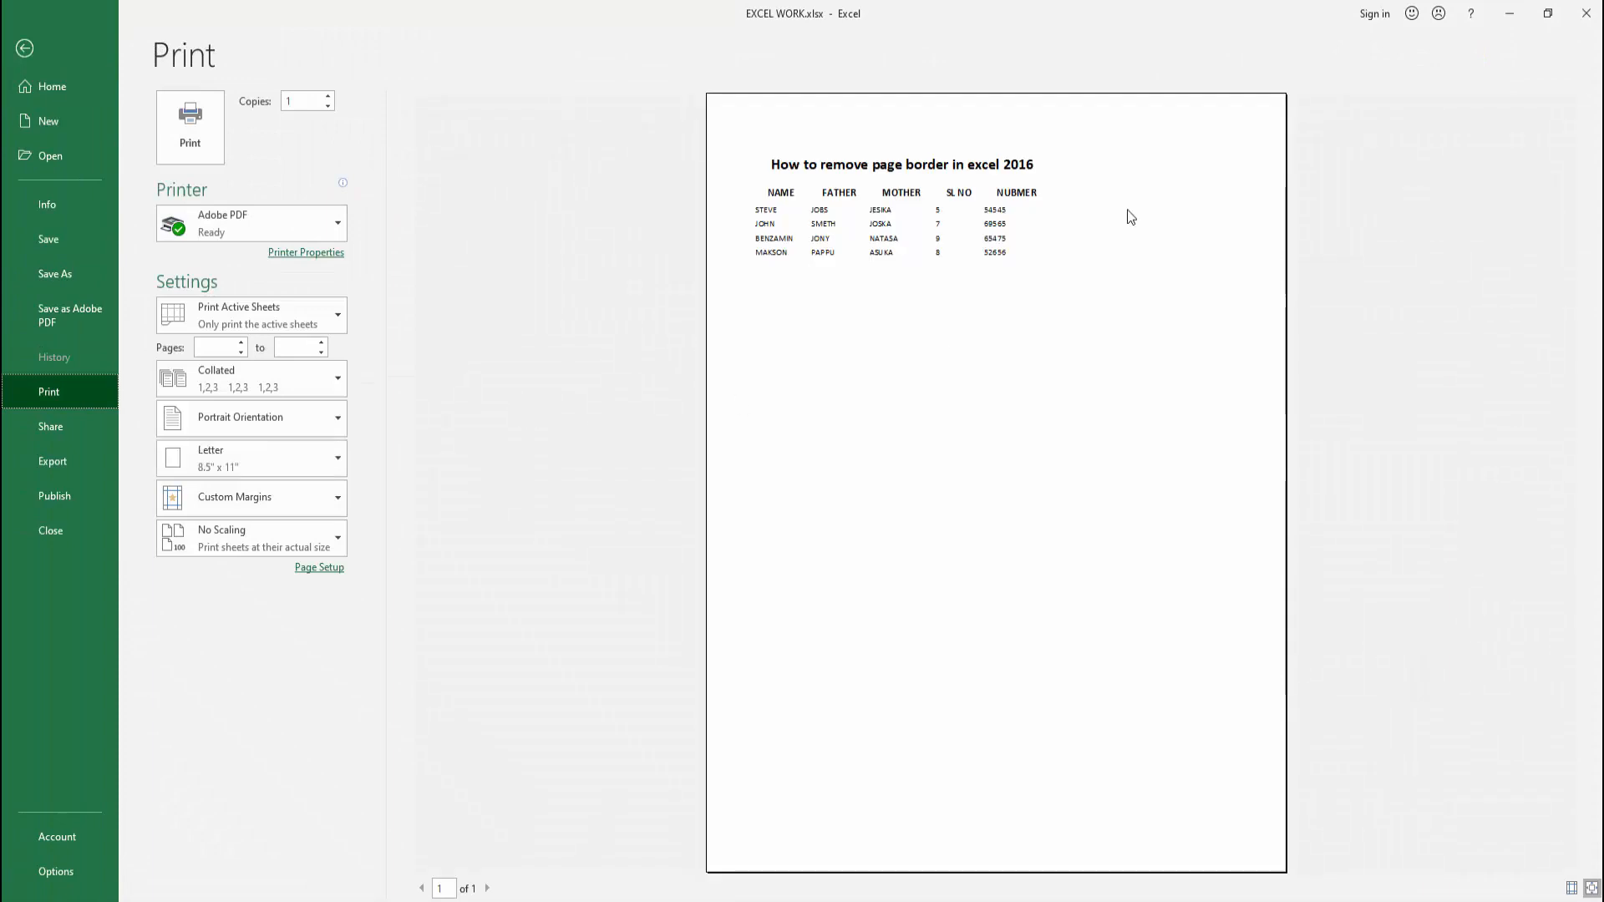
mouse_move(566, 373)
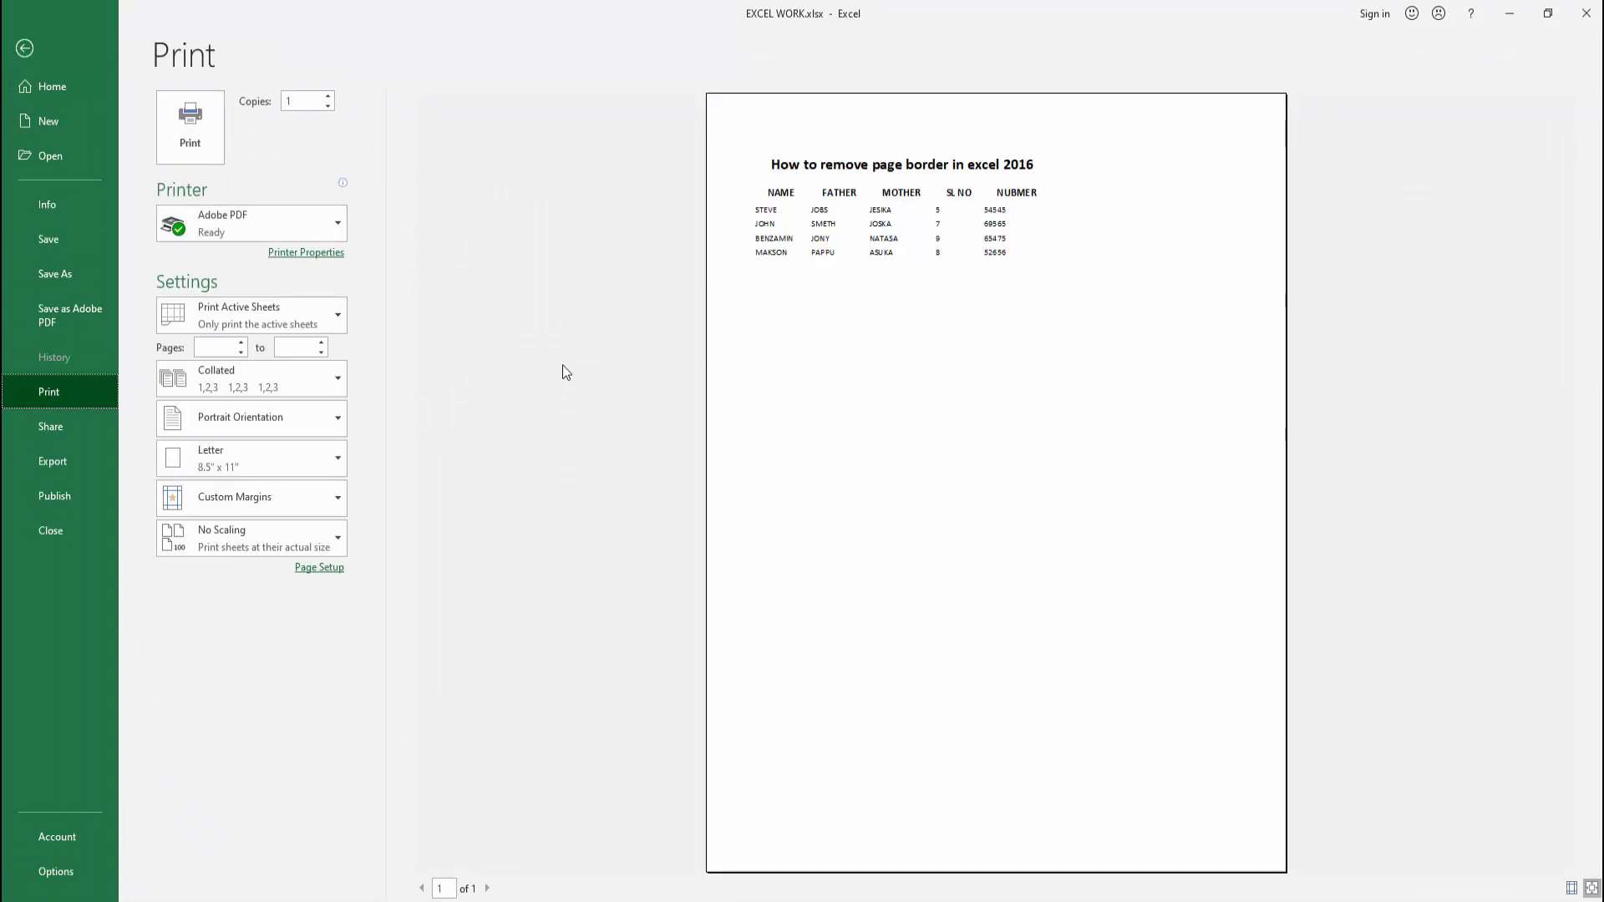